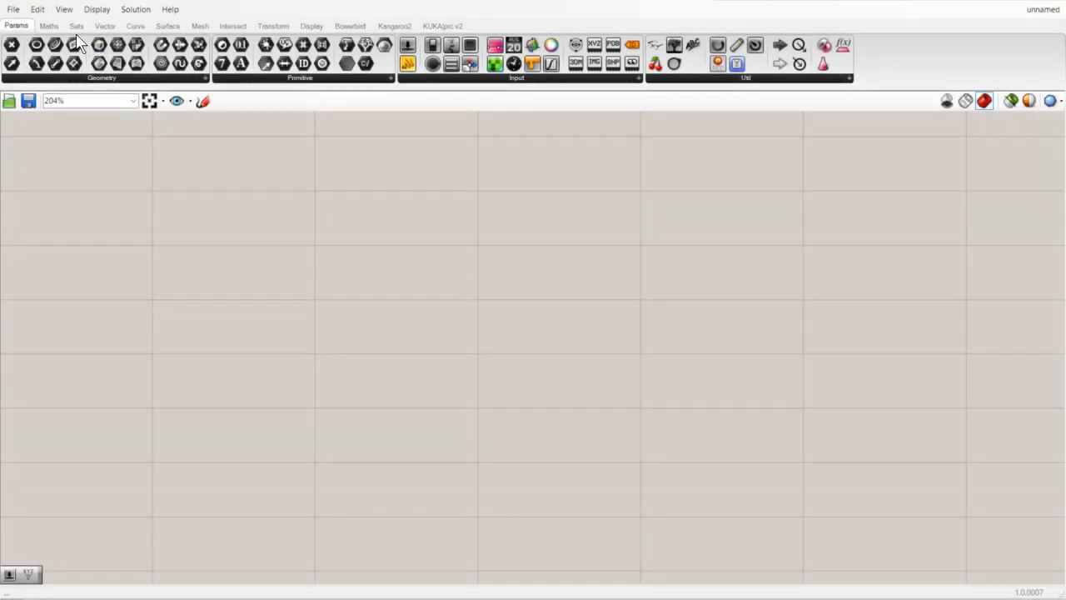
Drop a Series component with Start, Step and Count inputs from the Sets tab
{"action": "left_click", "coordinate": [76, 26]}
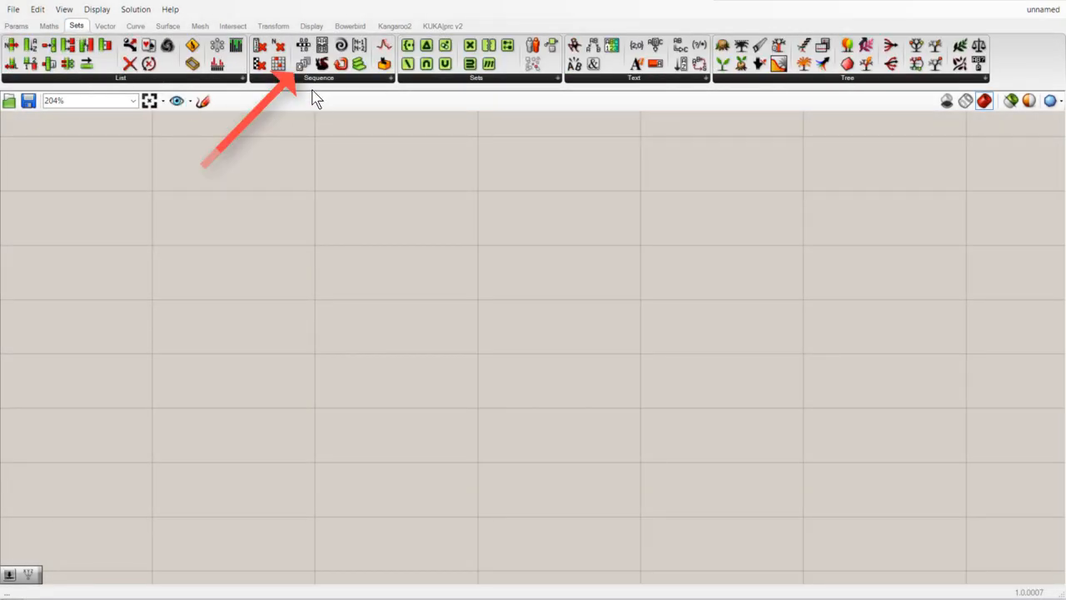
{"action": "mouse_move", "coordinate": [302, 64]}
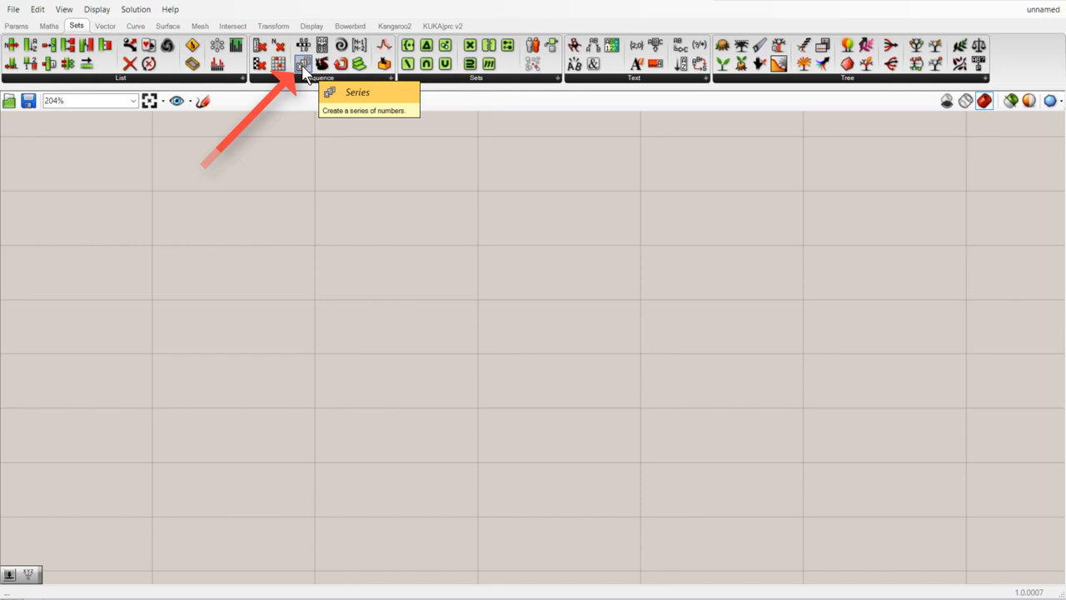
{"action": "left_click", "coordinate": [303, 64]}
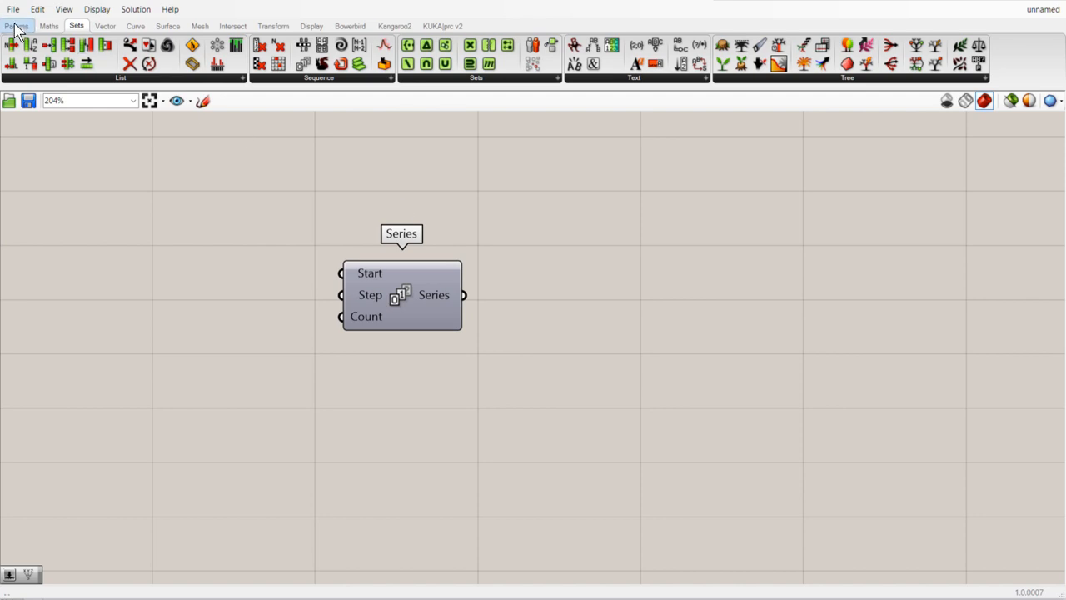
Add a Number Slider set to integers, ranging 3 to 27 with value 3
{"action": "left_click", "coordinate": [16, 26]}
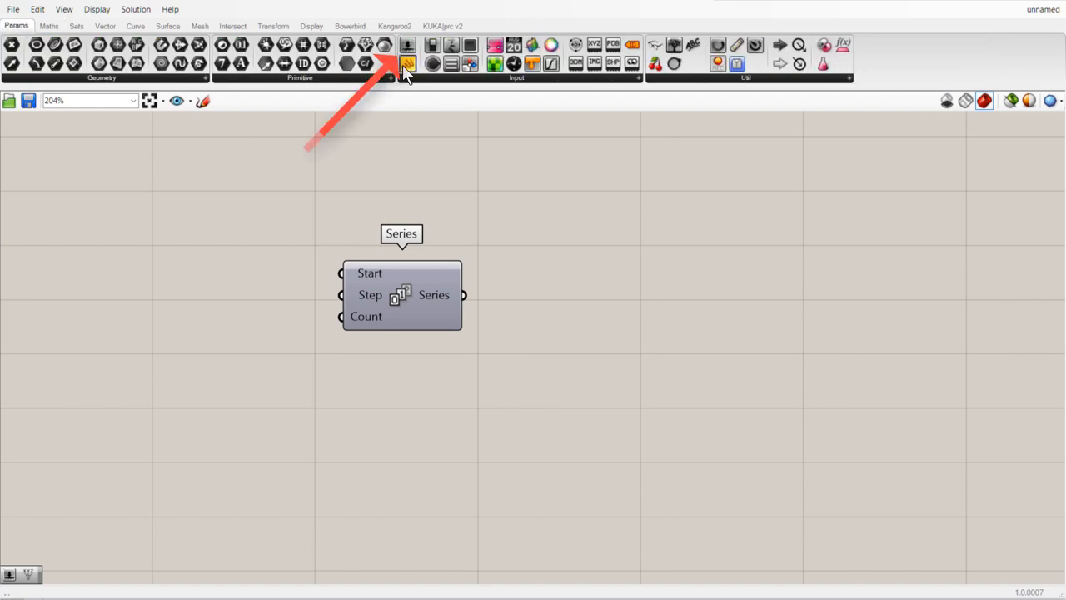
{"action": "mouse_move", "coordinate": [407, 46]}
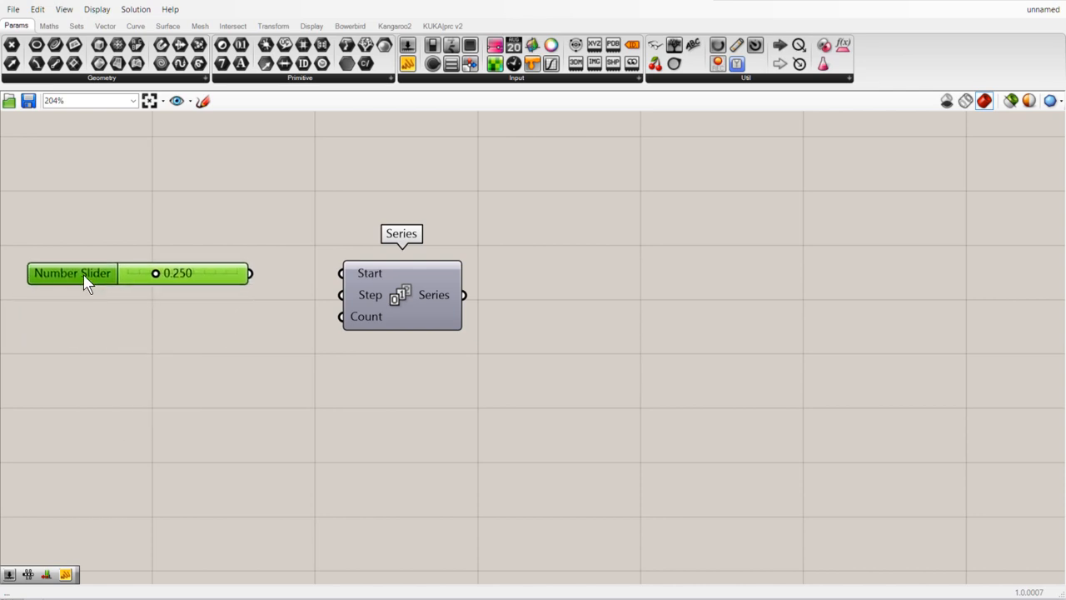
{"action": "double_click", "coordinate": [72, 273]}
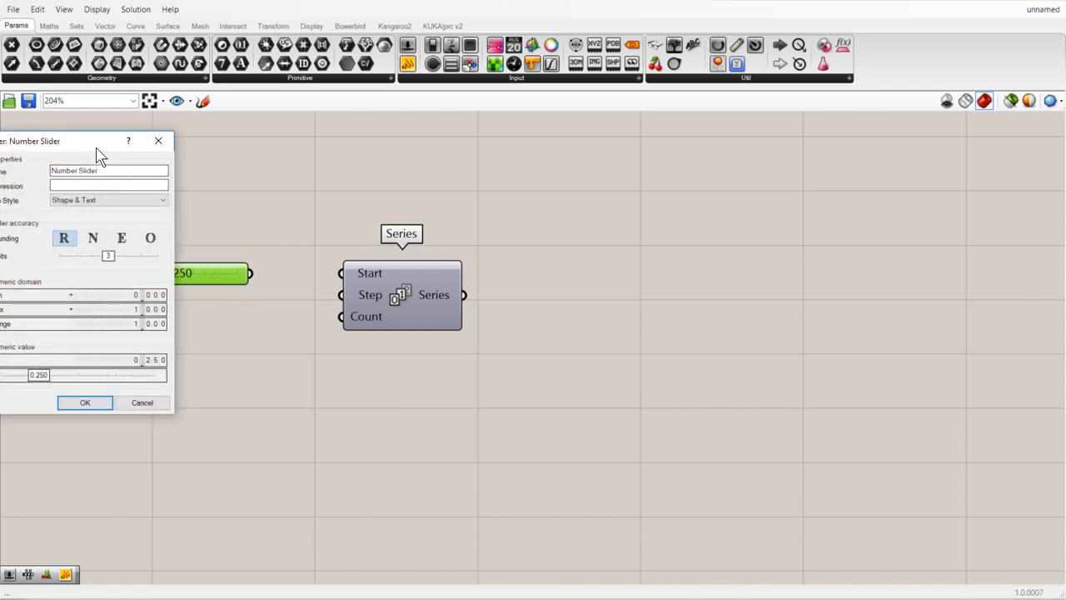
{"action": "left_click_drag", "start_coordinate": [100, 141], "coordinate": [629, 157]}
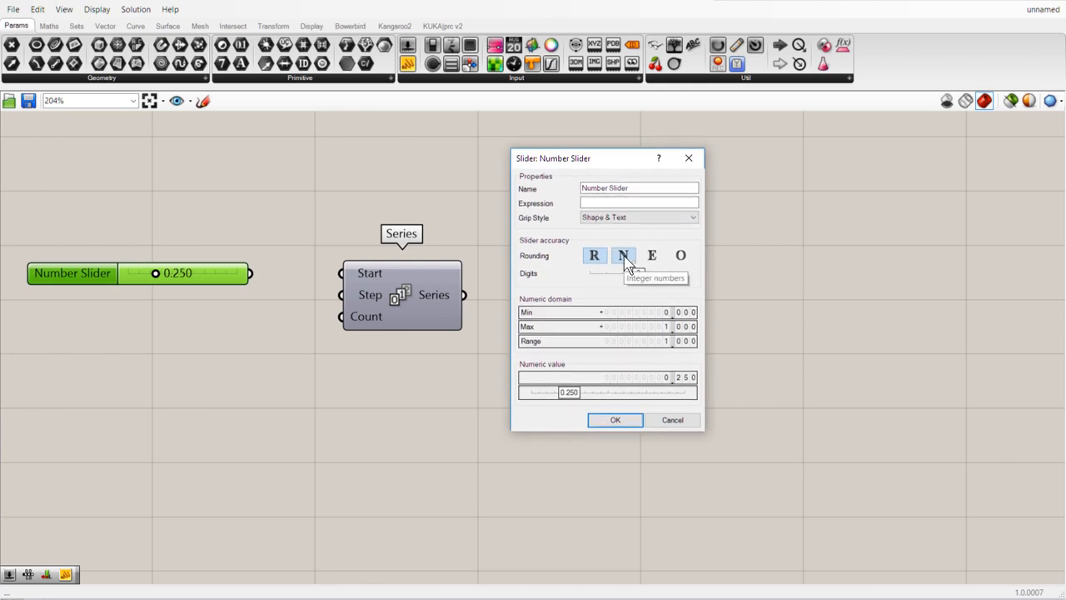
{"action": "left_click", "coordinate": [623, 255]}
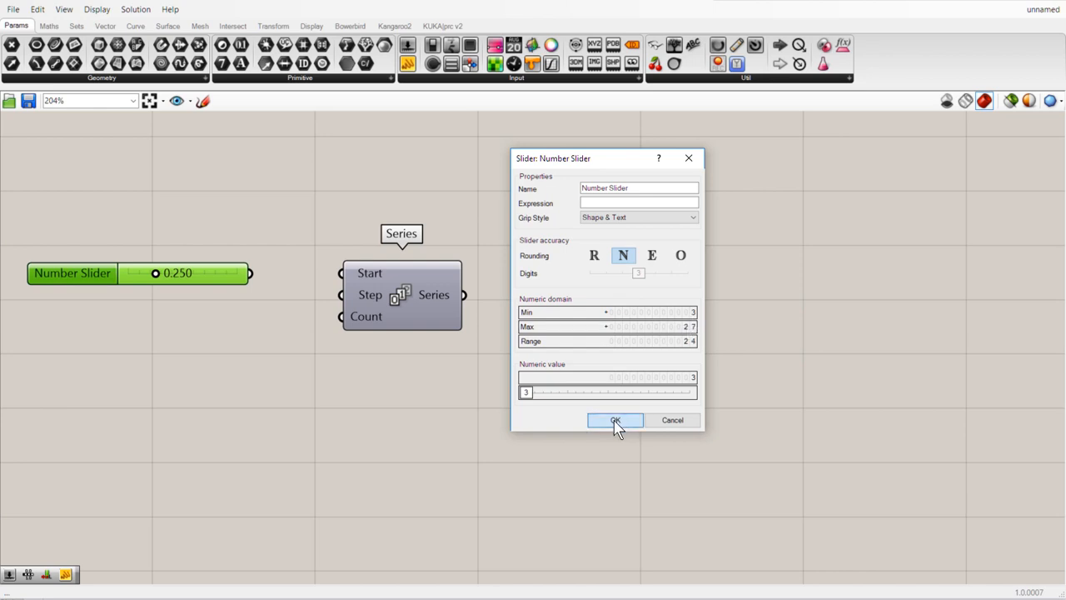
{"action": "left_click", "coordinate": [615, 420]}
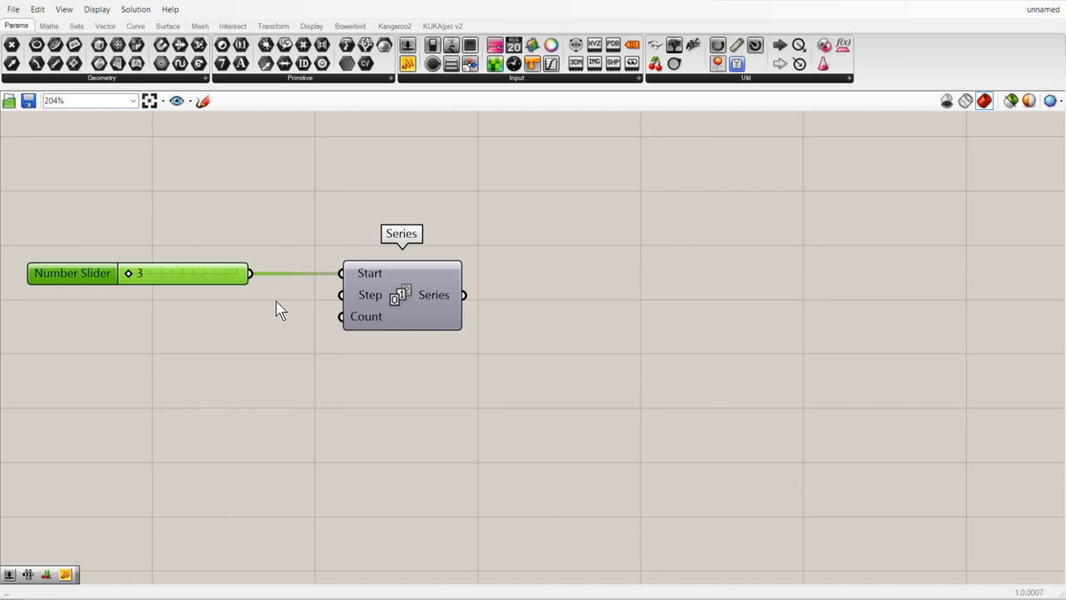
{"action": "mouse_move", "coordinate": [172, 281]}
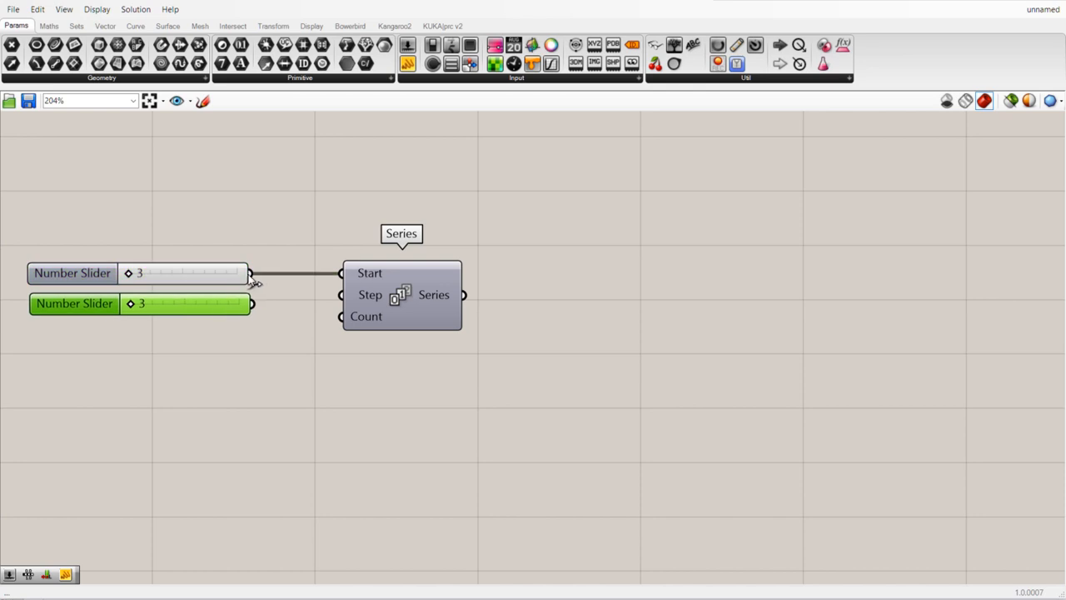
{"action": "mouse_move", "coordinate": [273, 283]}
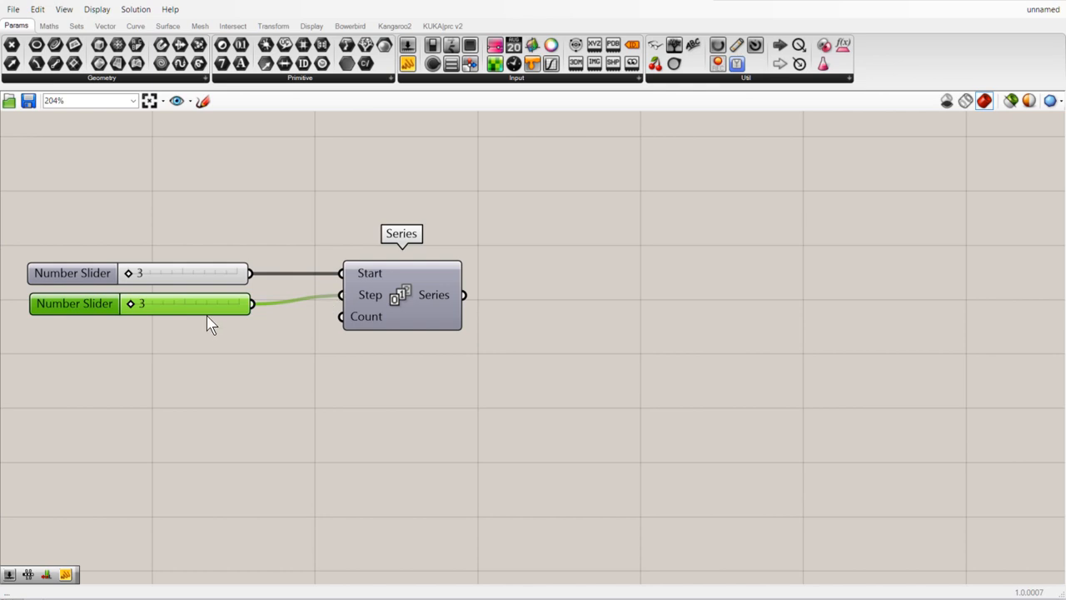
{"action": "mouse_move", "coordinate": [173, 315]}
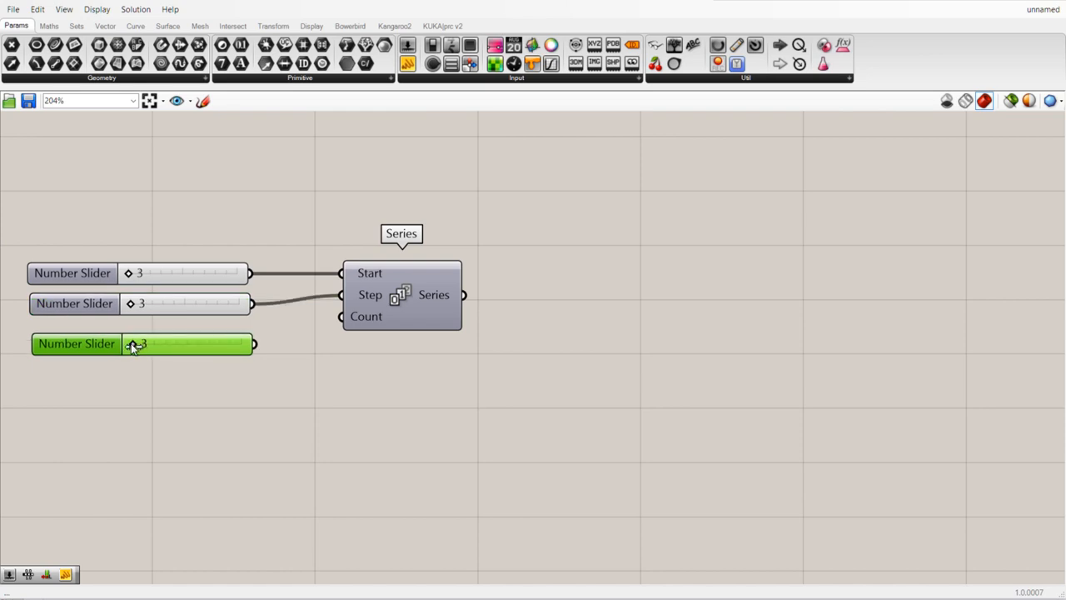
Drag the Count slider to 9
{"action": "left_click_drag", "start_coordinate": [136, 343], "coordinate": [242, 343]}
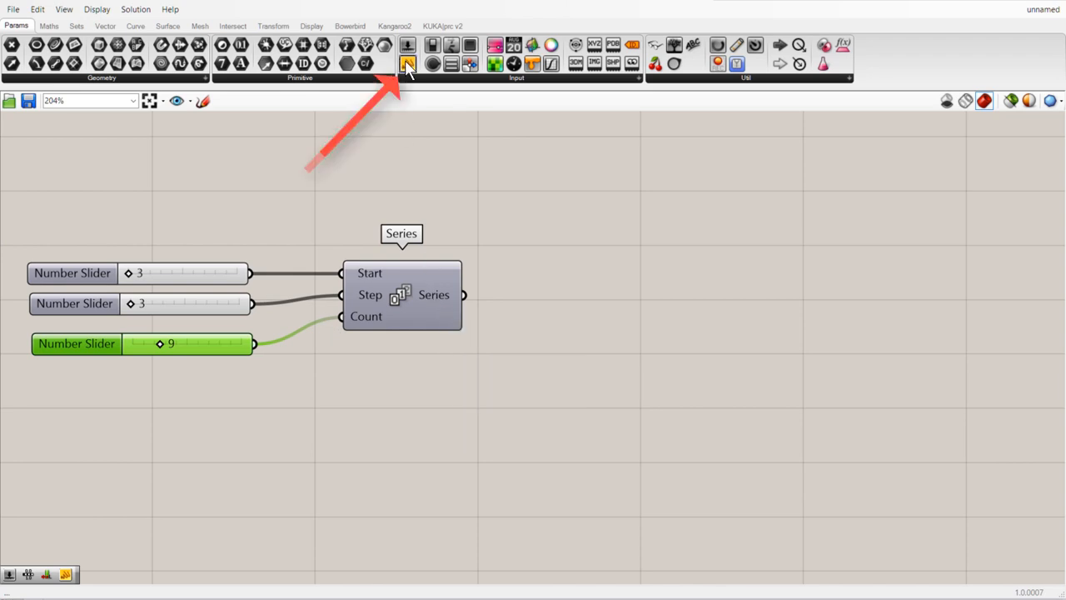
Attach a Panel to the Series output listing nine values, 3 through 27
{"action": "left_click", "coordinate": [407, 63]}
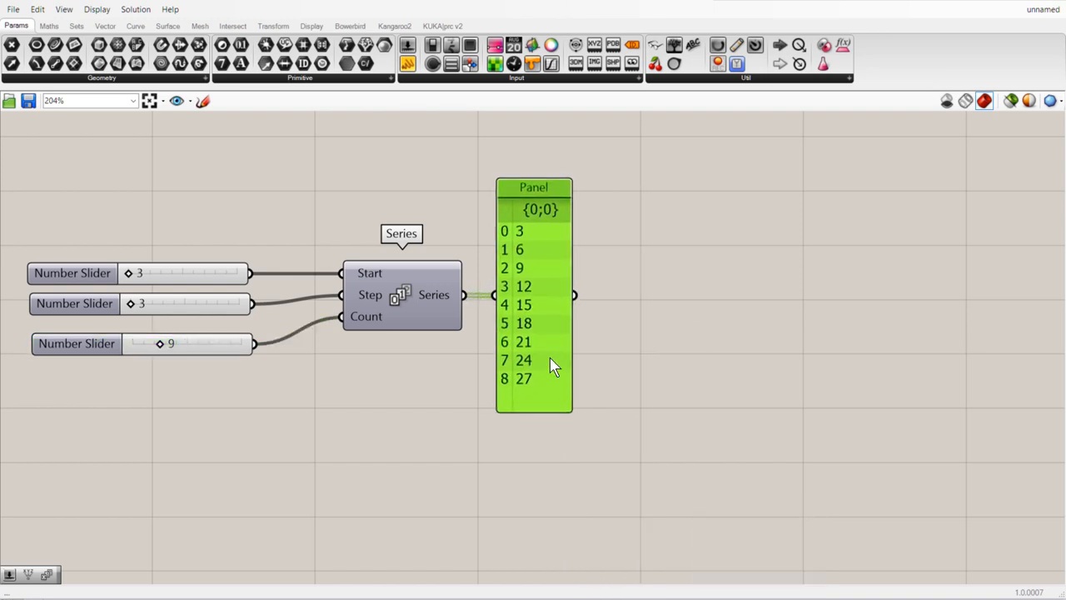
{"action": "mouse_move", "coordinate": [520, 380]}
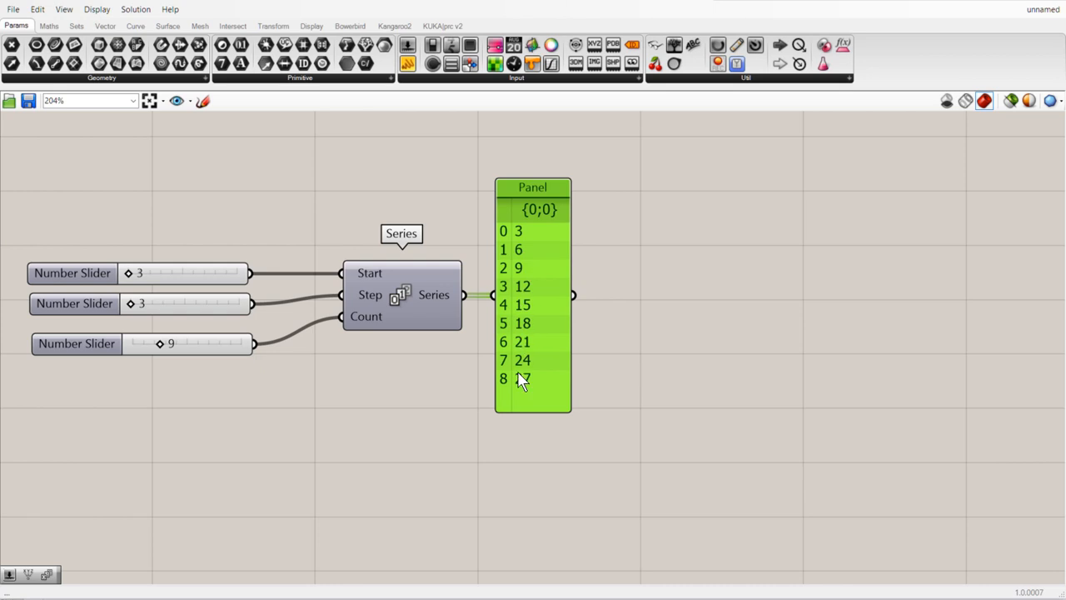
{"action": "mouse_move", "coordinate": [525, 290]}
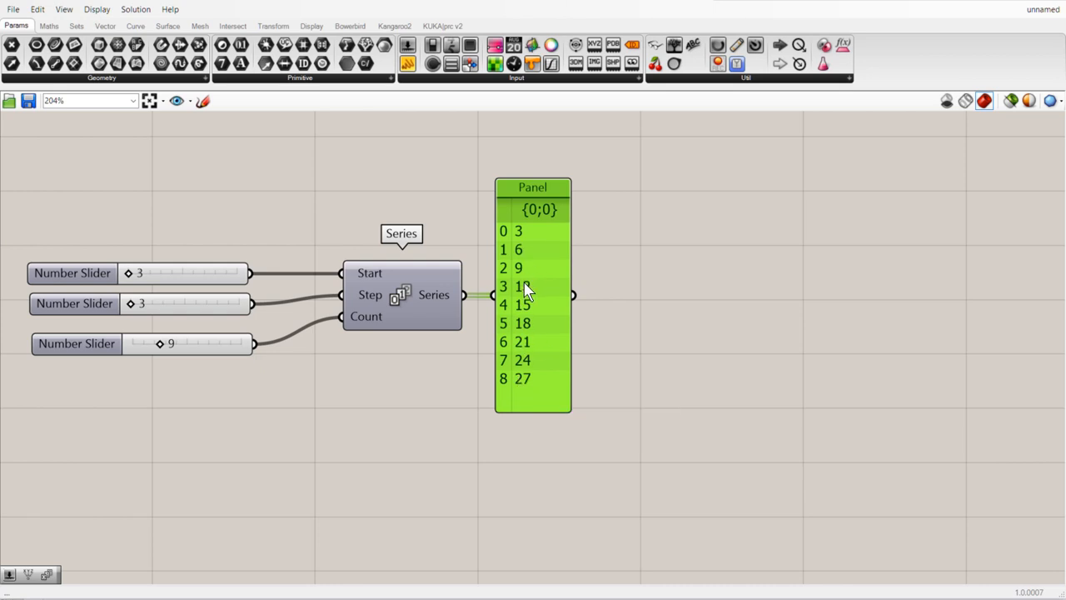
{"action": "mouse_move", "coordinate": [520, 379]}
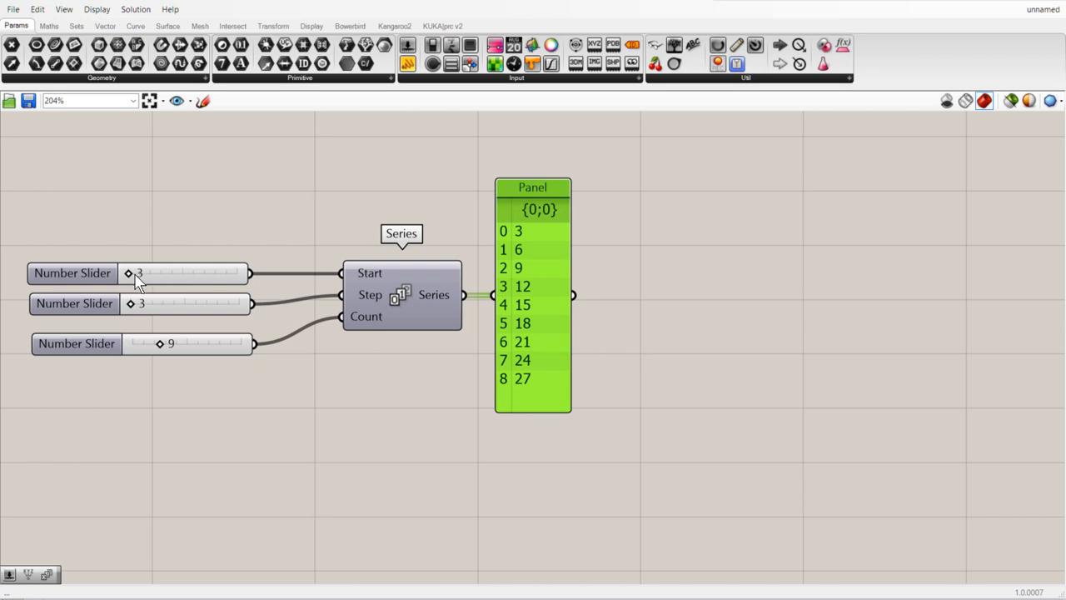
{"action": "mouse_move", "coordinate": [175, 354]}
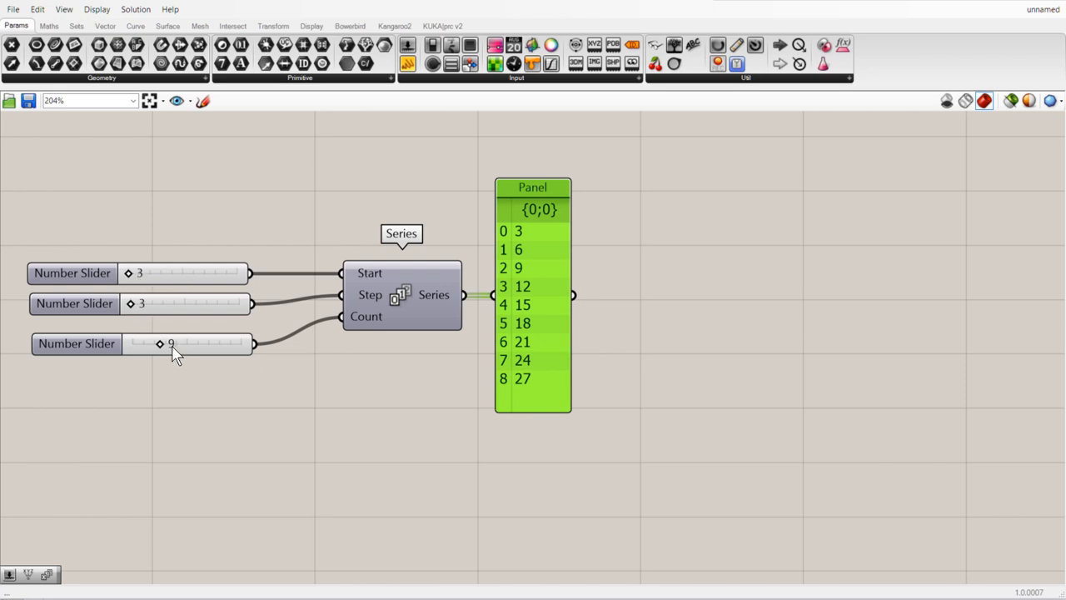
{"action": "left_click", "coordinate": [76, 25]}
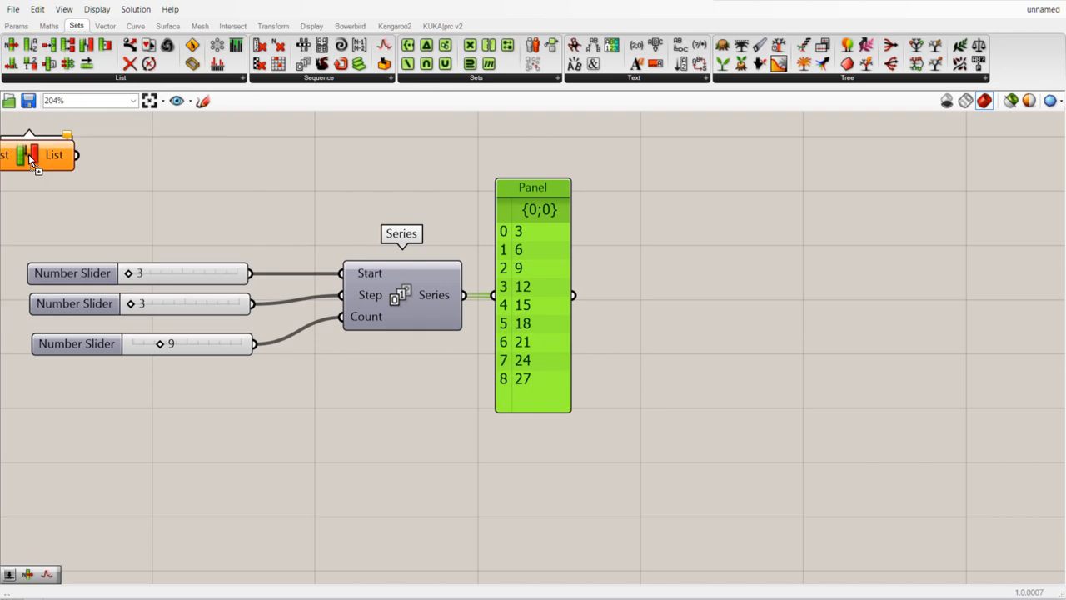
Place a Reverse List component and feed the panel's numbers into it
{"action": "left_click_drag", "start_coordinate": [37, 154], "coordinate": [666, 297]}
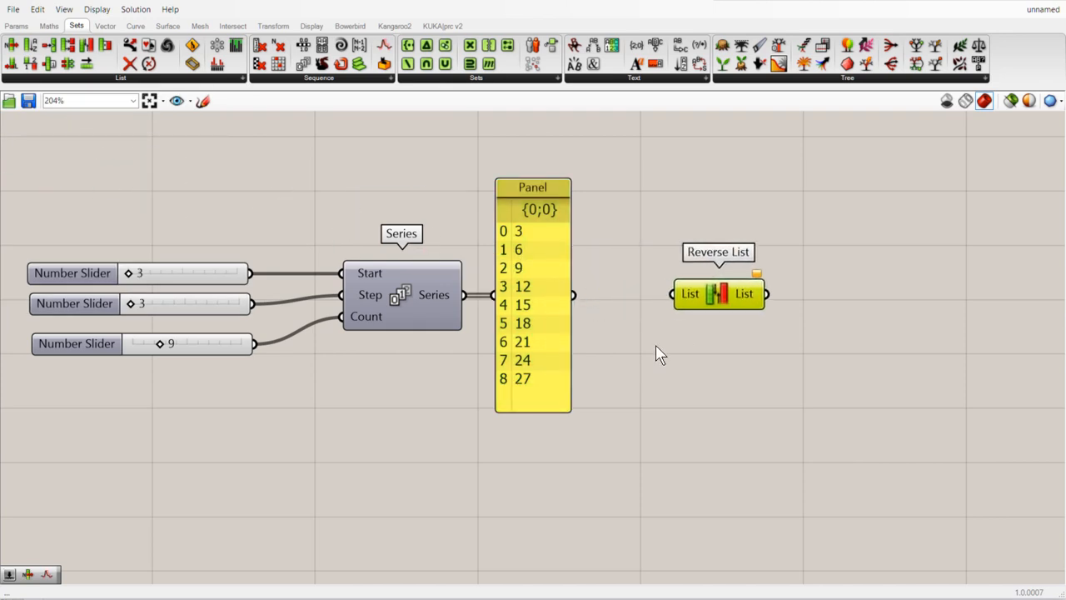
{"action": "left_click_drag", "start_coordinate": [574, 295], "coordinate": [673, 295]}
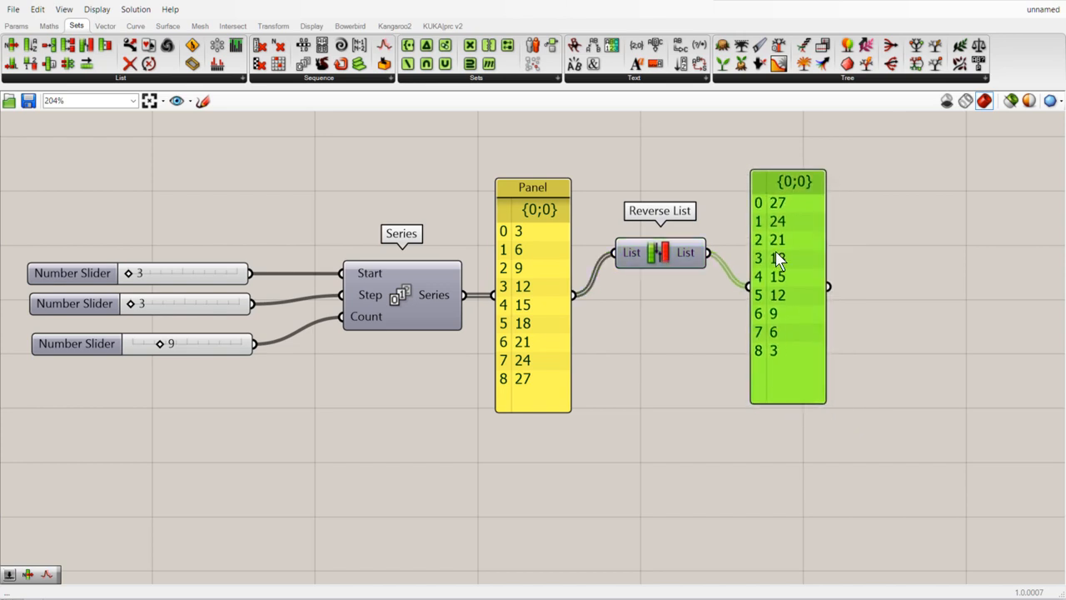
{"action": "mouse_move", "coordinate": [698, 419]}
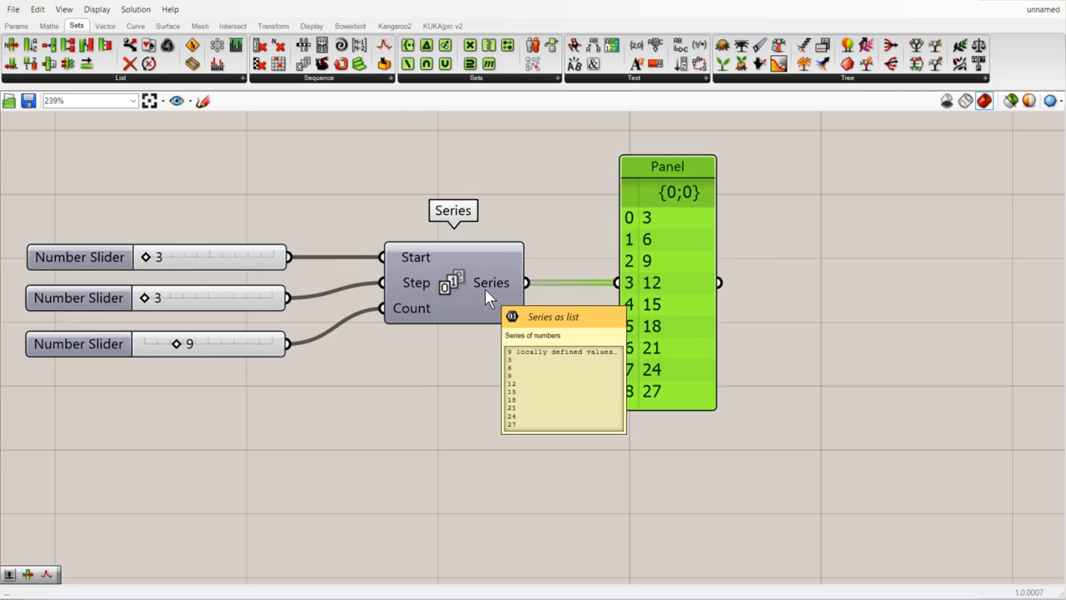
Enable Reverse on the Series output, then uncheck it to restore 3 to 27
{"action": "right_click", "coordinate": [492, 283]}
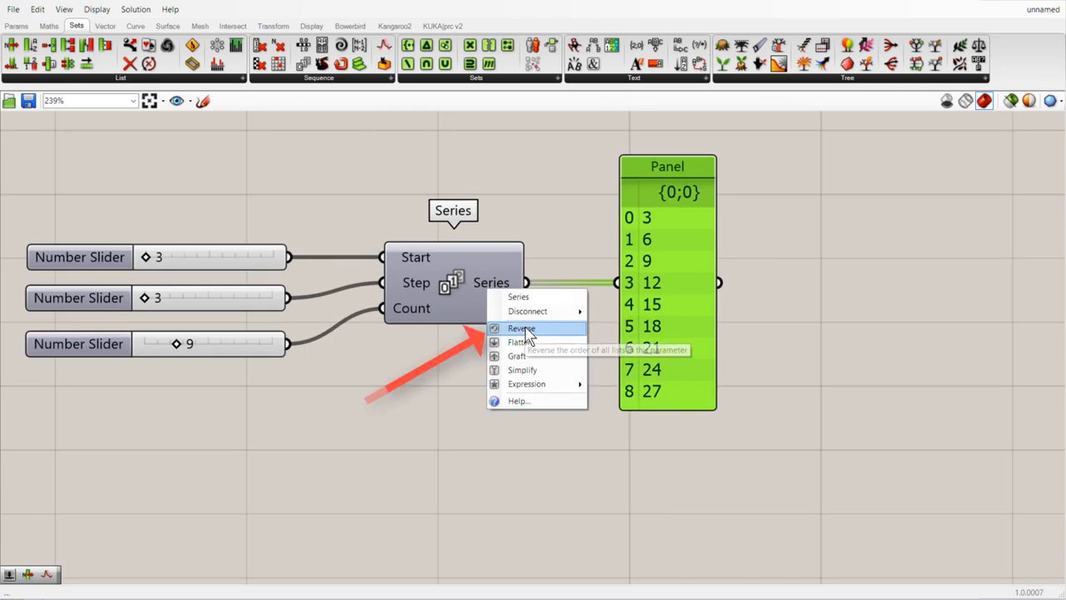
{"action": "left_click", "coordinate": [520, 328]}
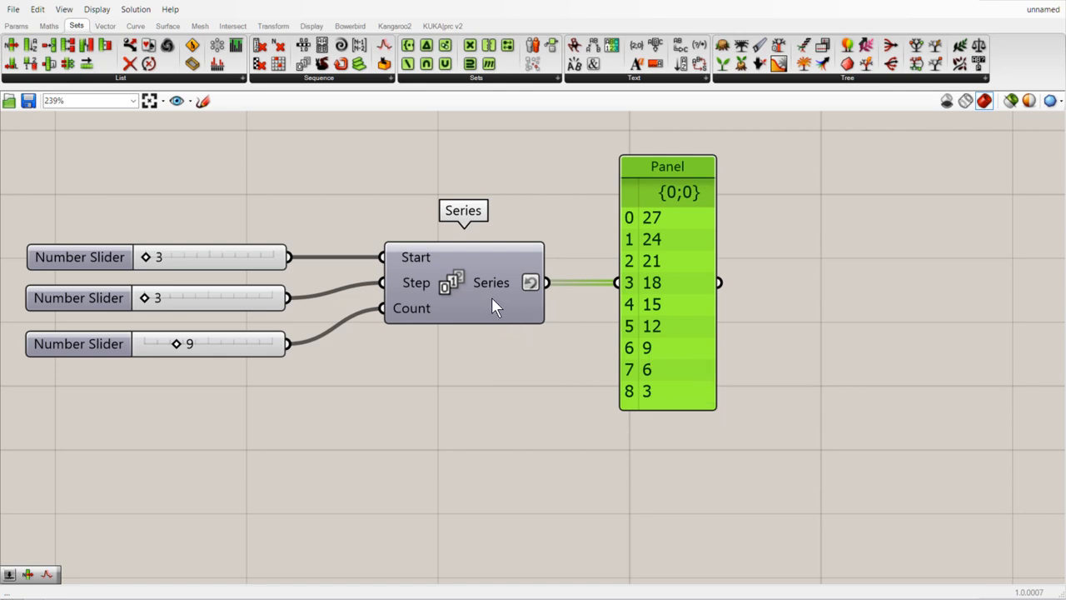
{"action": "right_click", "coordinate": [531, 282]}
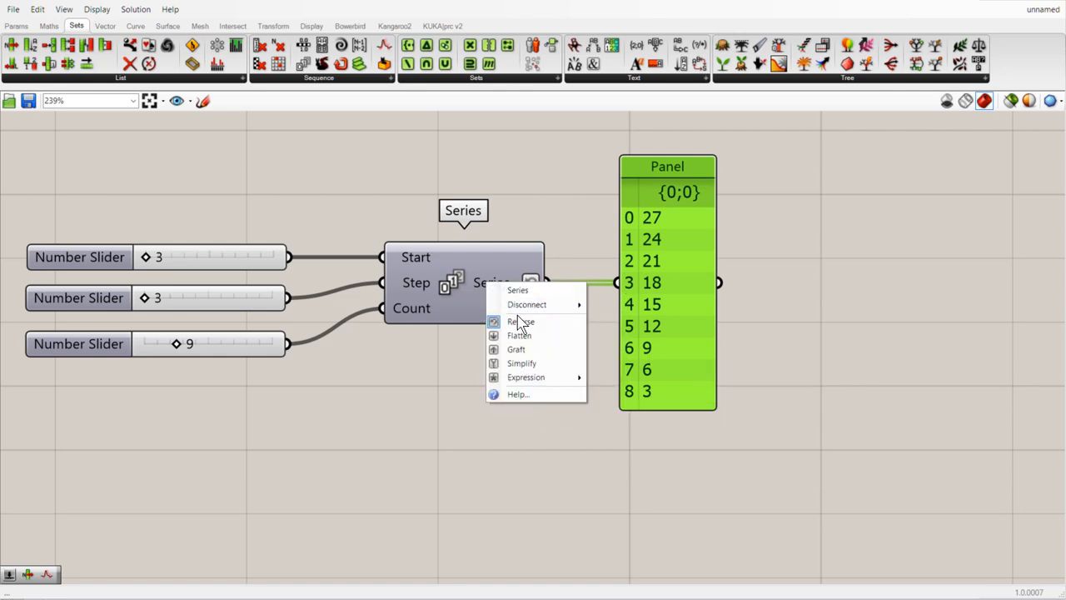
{"action": "left_click", "coordinate": [521, 322]}
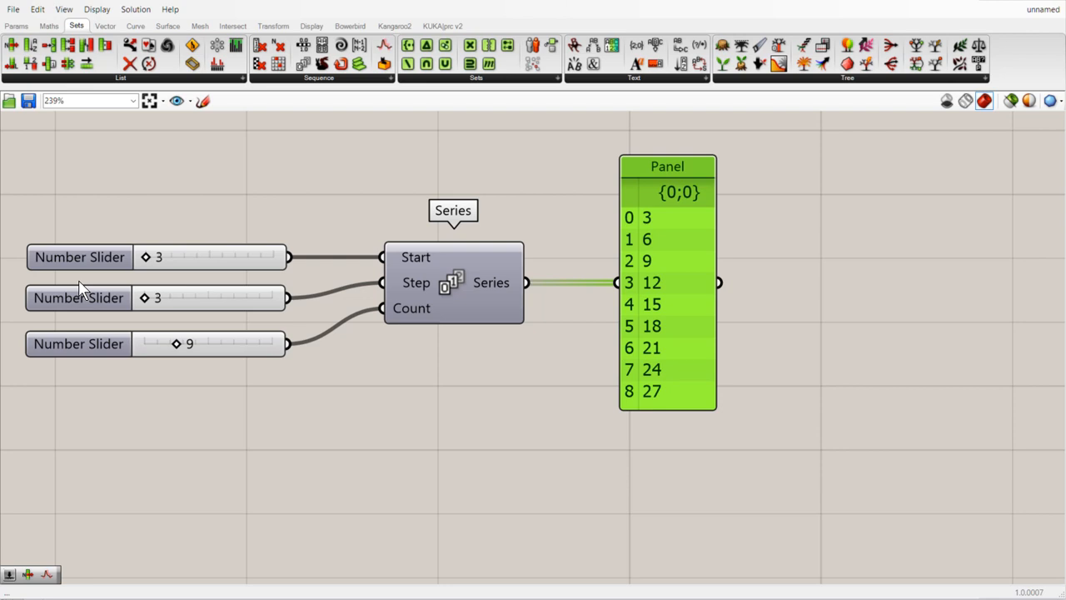
Allow negatives on the Step slider, then set Start to 27 and Step to -3
{"action": "left_click", "coordinate": [79, 297]}
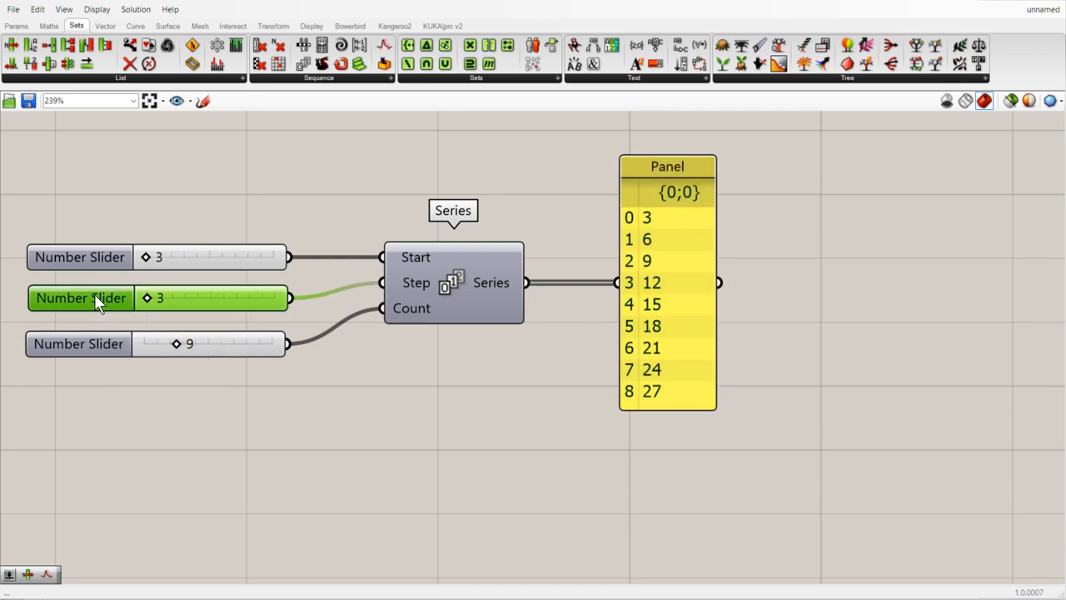
{"action": "double_click", "coordinate": [81, 297]}
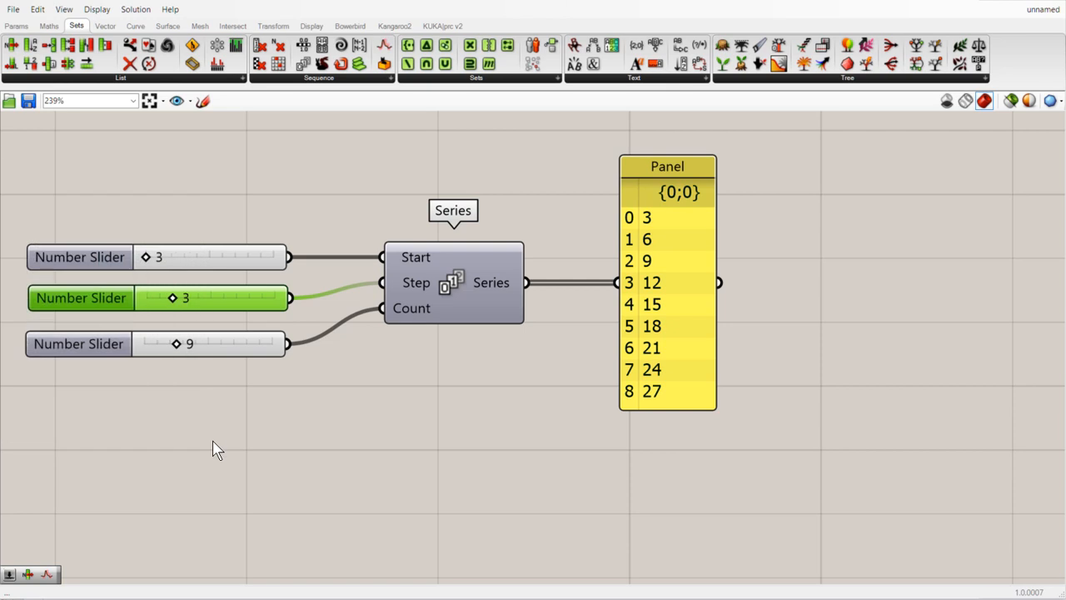
{"action": "left_click_drag", "start_coordinate": [145, 256], "coordinate": [177, 256]}
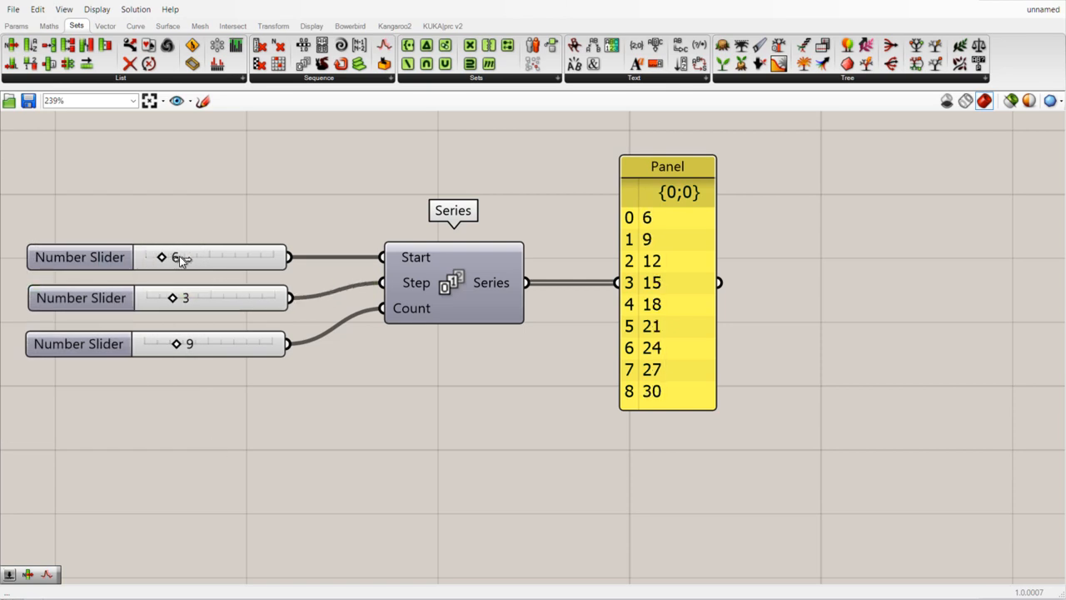
{"action": "left_click_drag", "start_coordinate": [162, 257], "coordinate": [275, 256]}
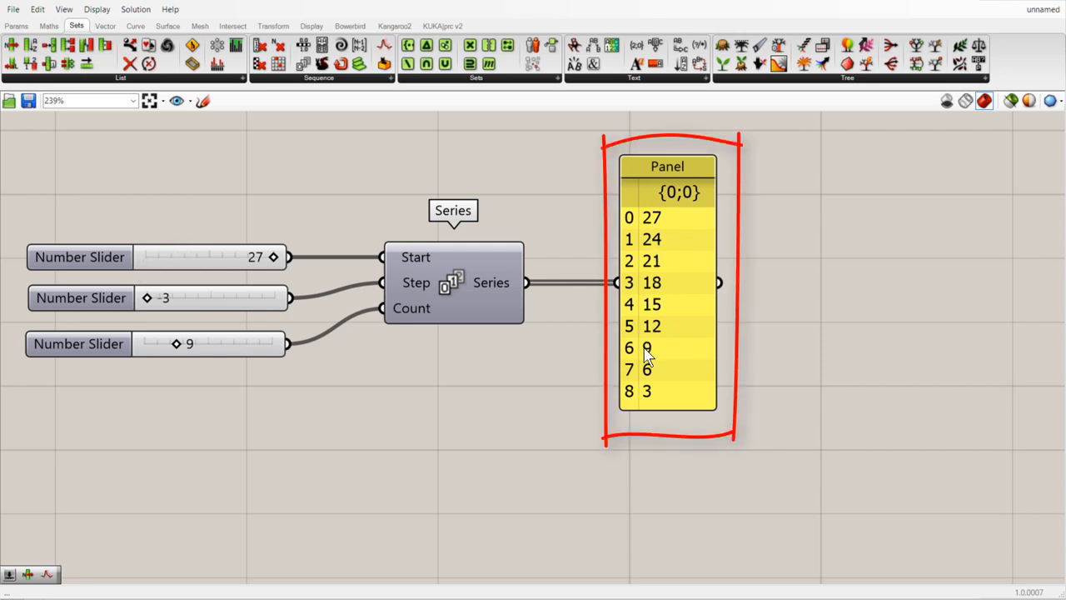
{"action": "mouse_move", "coordinate": [479, 406]}
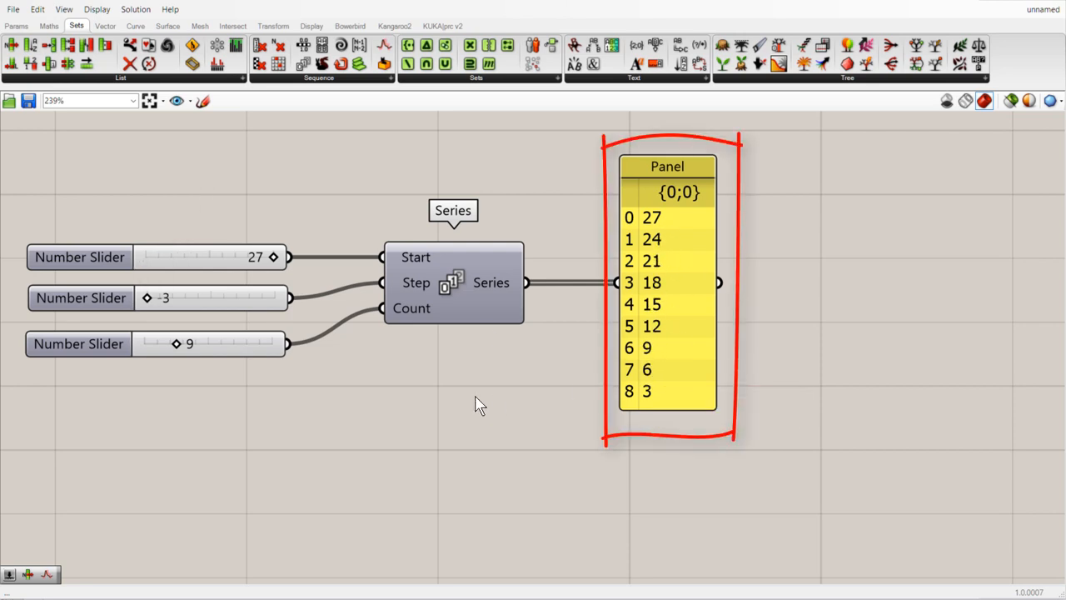
{"action": "mouse_move", "coordinate": [375, 408]}
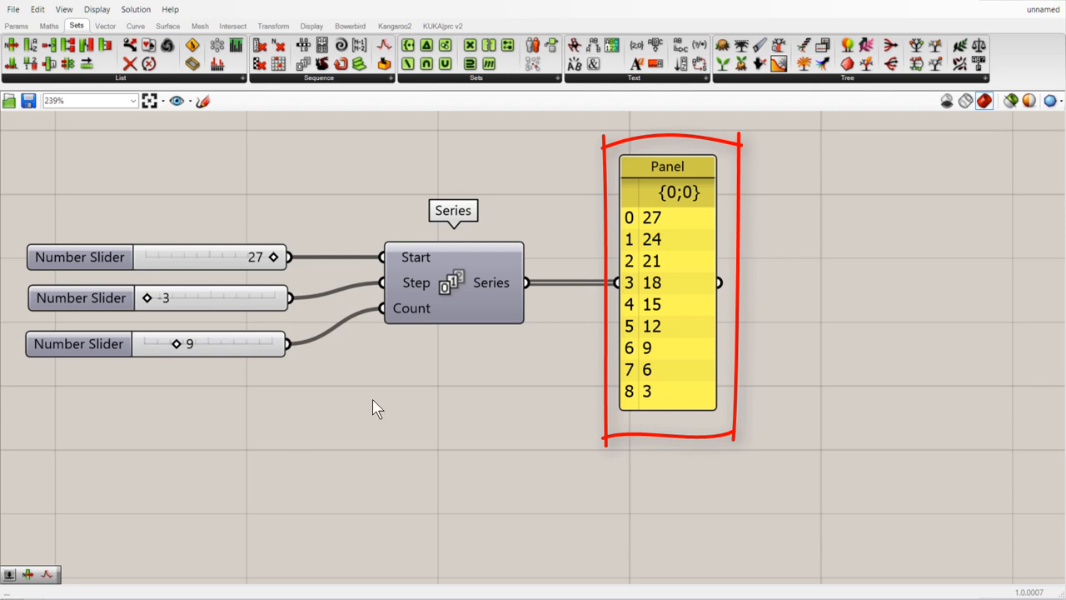